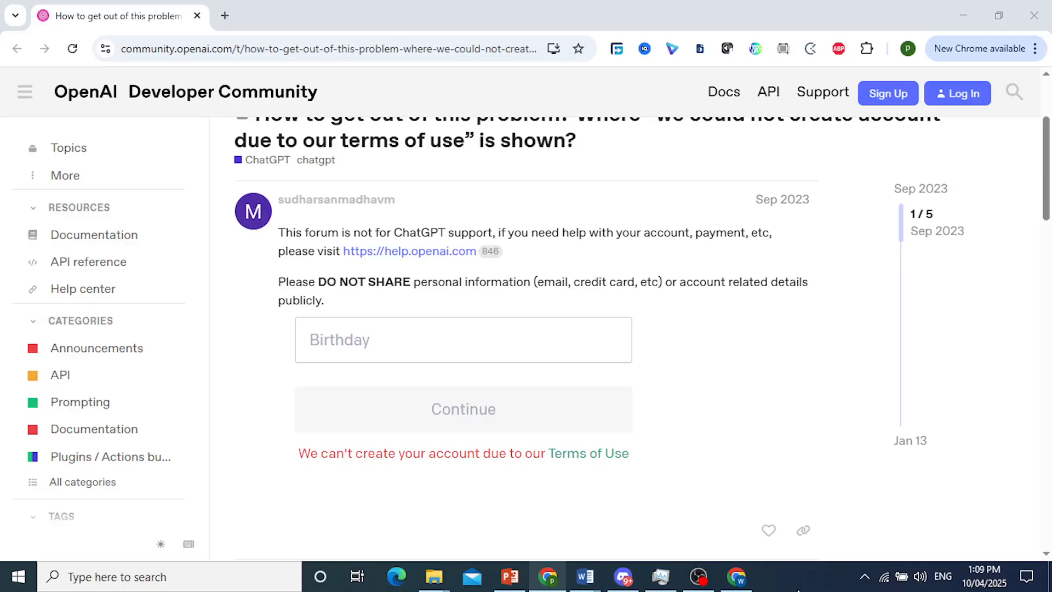
mouse_move(606, 468)
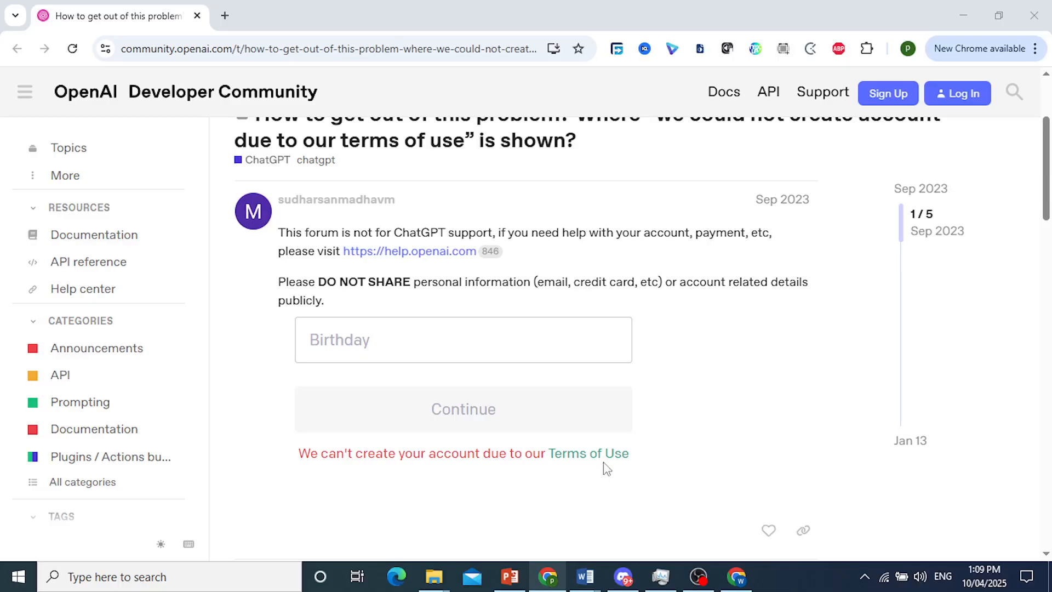
mouse_move(483, 426)
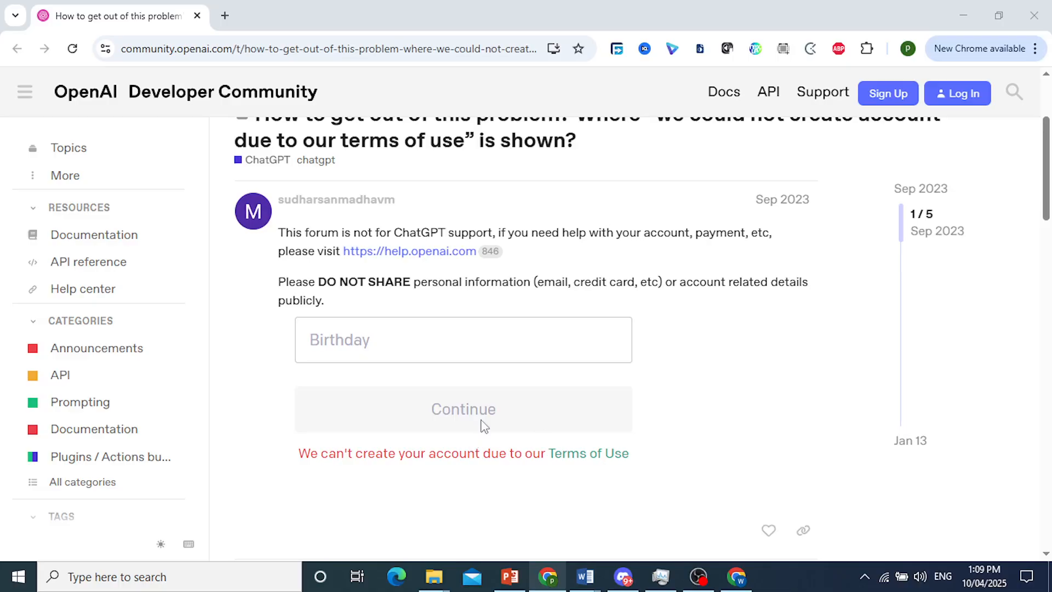
mouse_move(738, 500)
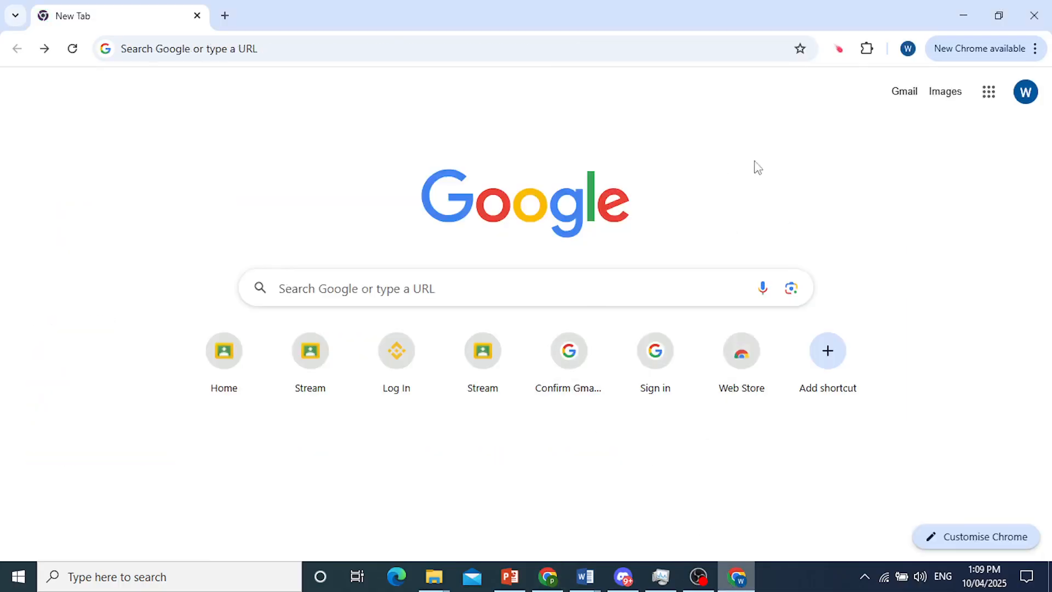
mouse_move(778, 236)
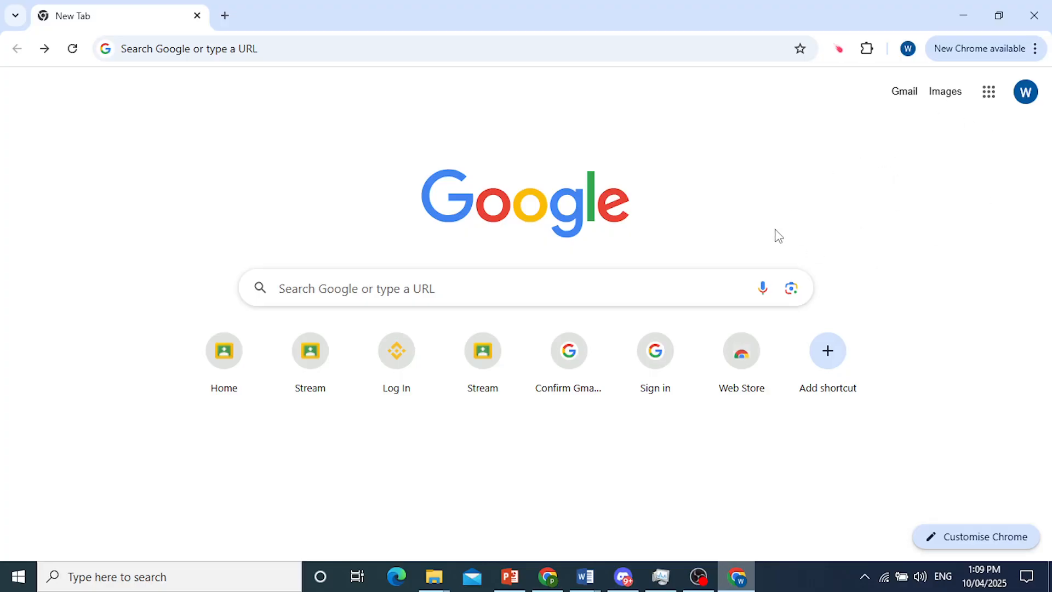
mouse_move(901, 161)
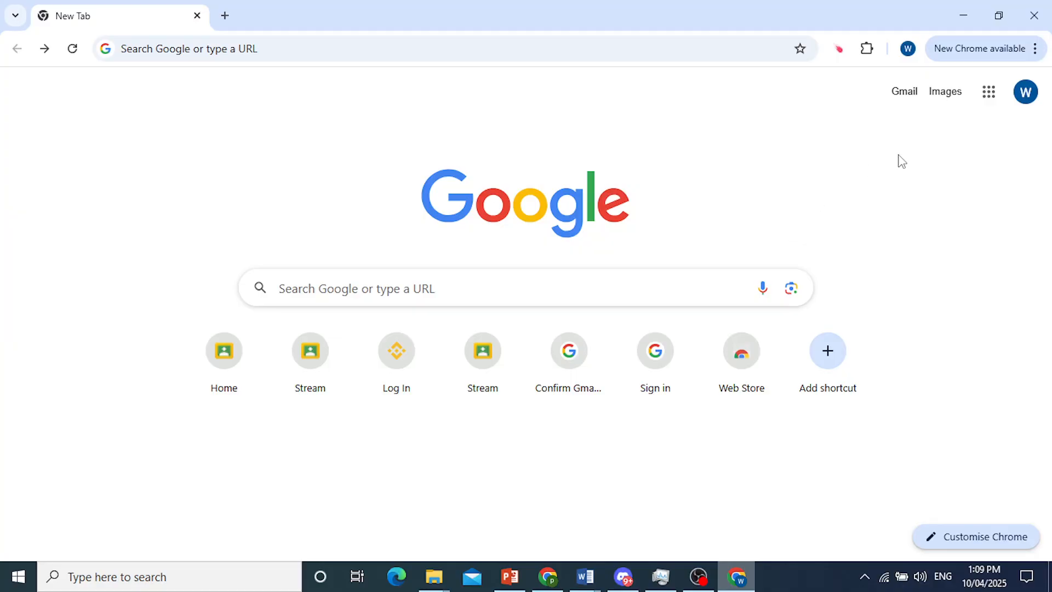
mouse_move(1036, 48)
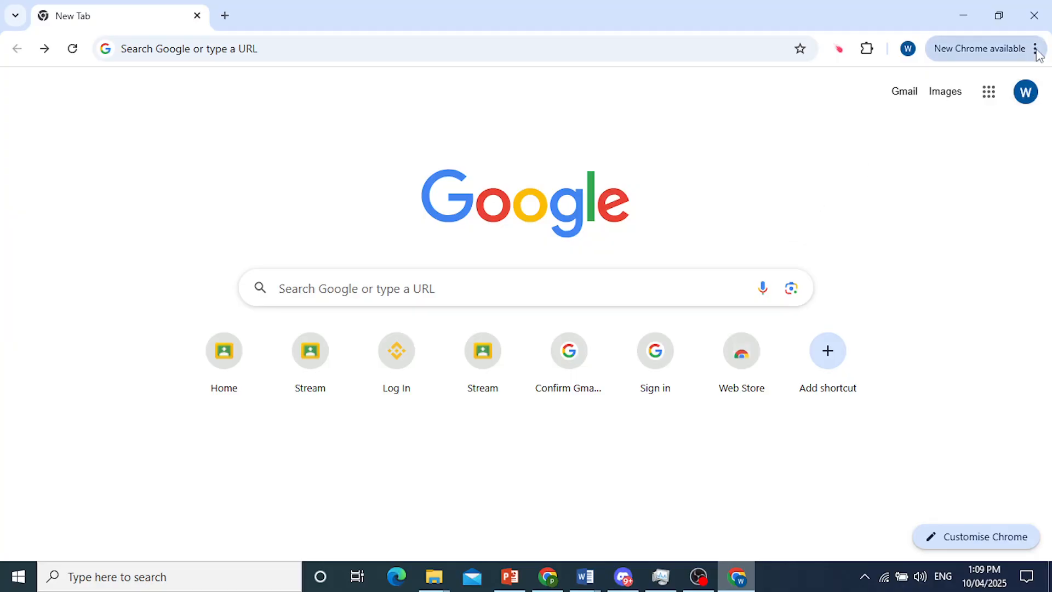
Reach the Delete browsing data dialog through the Chrome menu's History page.
left_click(1036, 48)
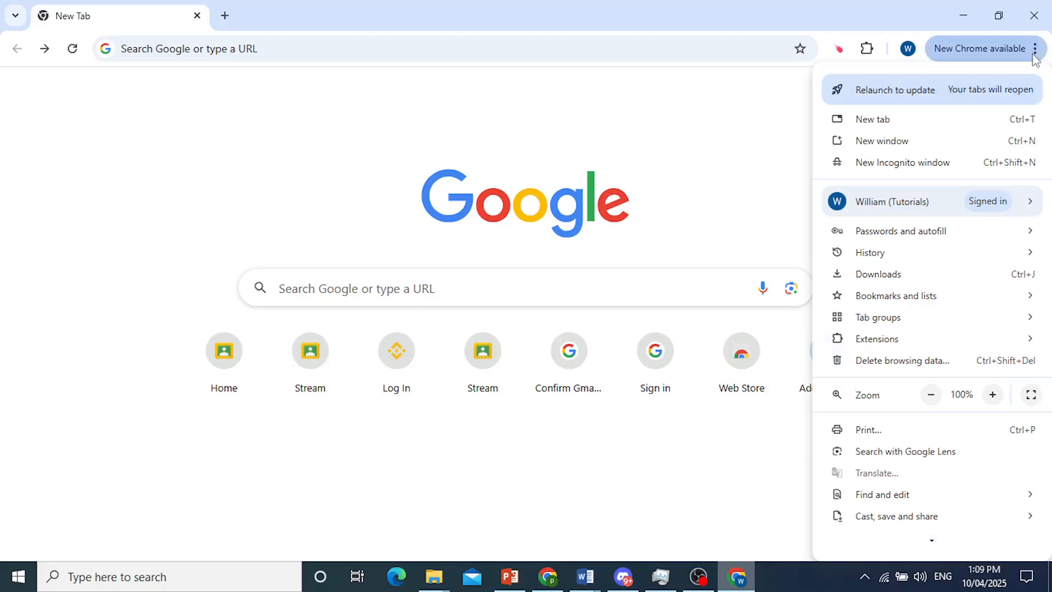
left_click(869, 252)
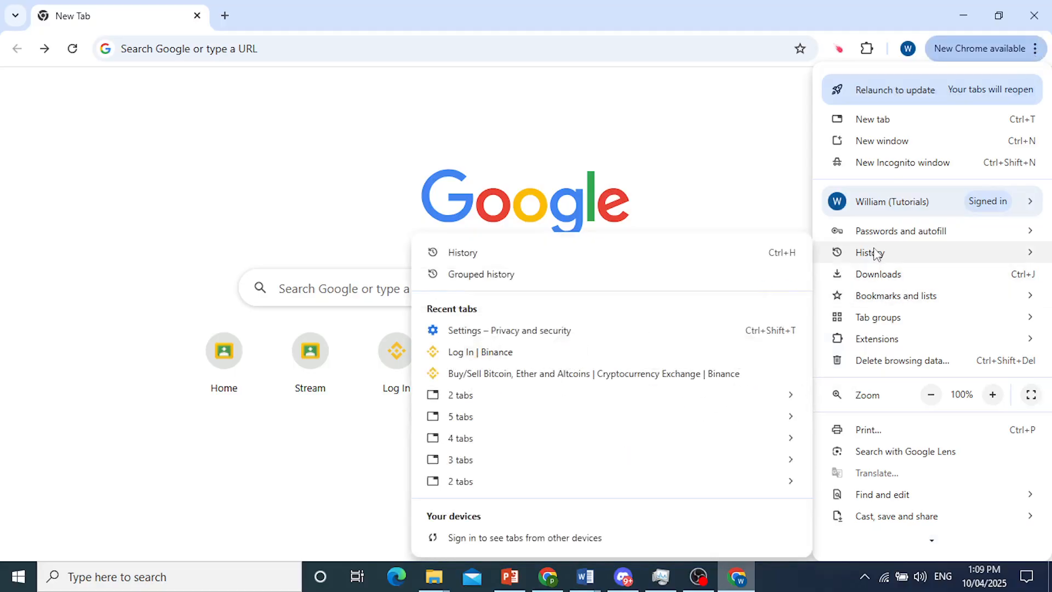
mouse_move(642, 261)
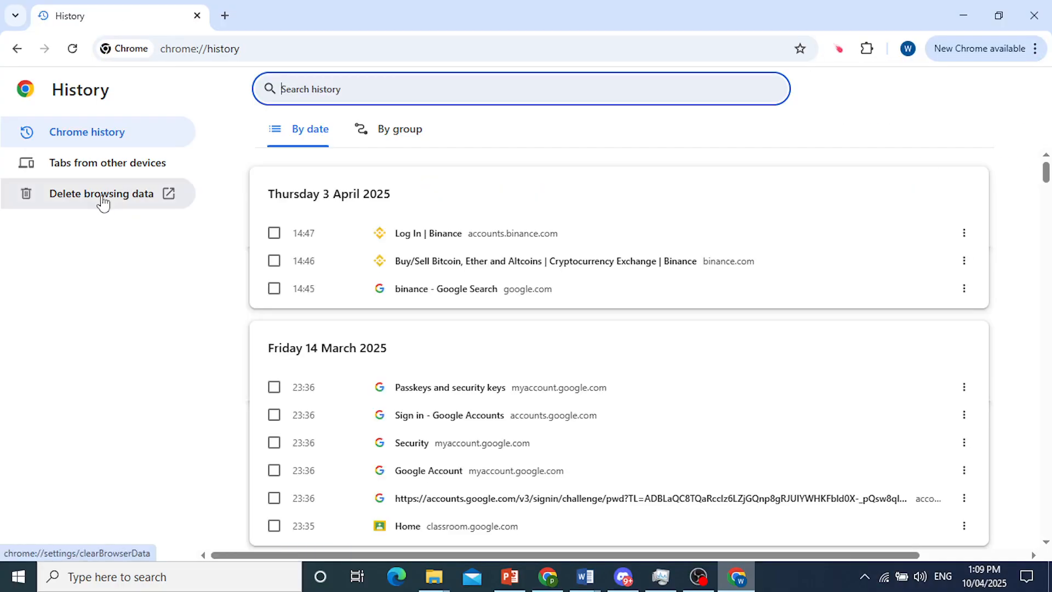
left_click(101, 192)
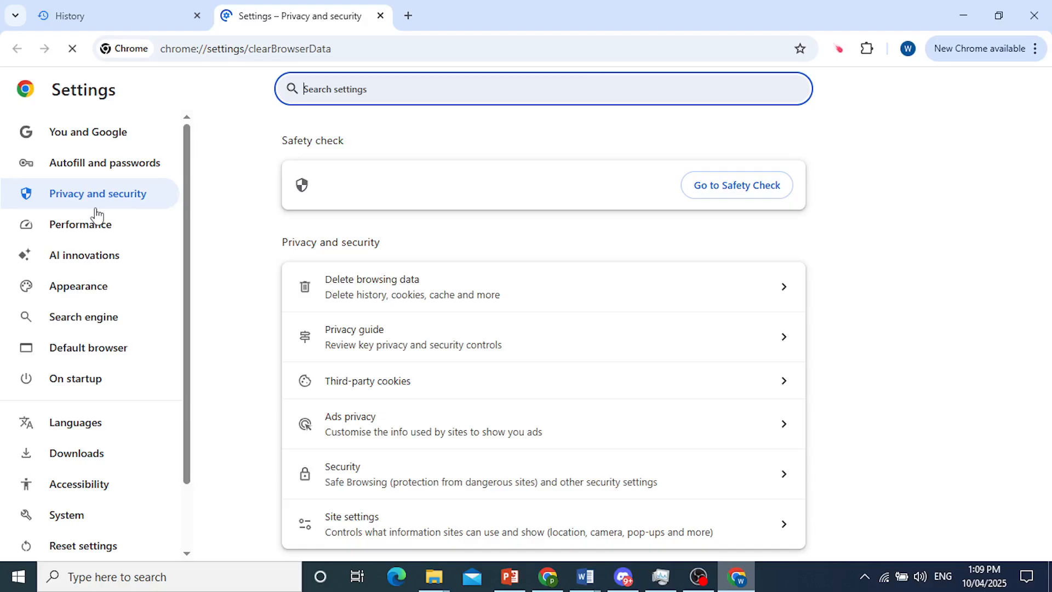
left_click(412, 287)
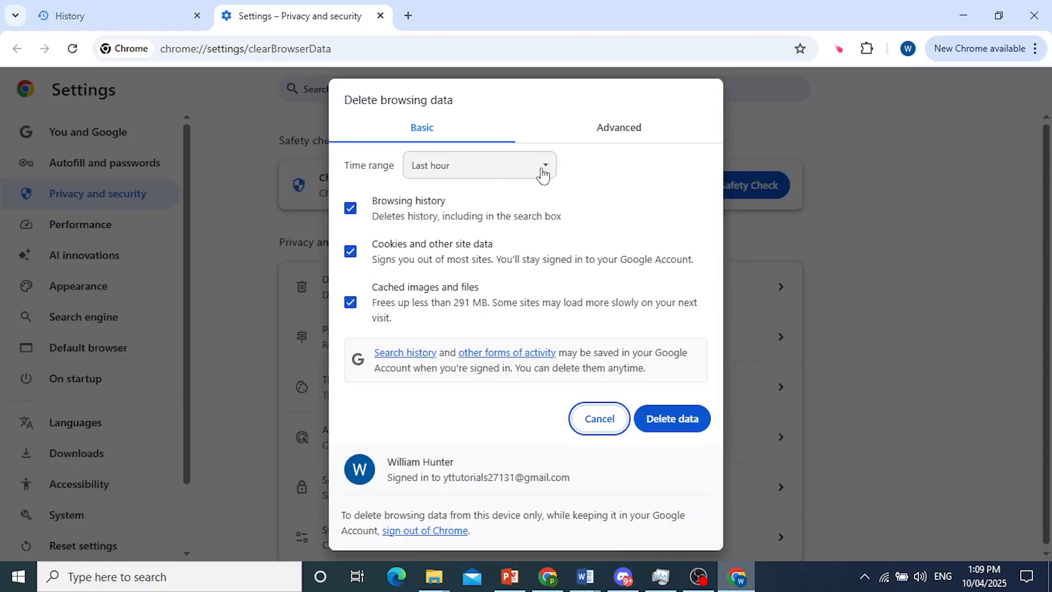
Set time range to All time and uncheck Browsing history and Cookies, leaving only cached images checked.
left_click(479, 165)
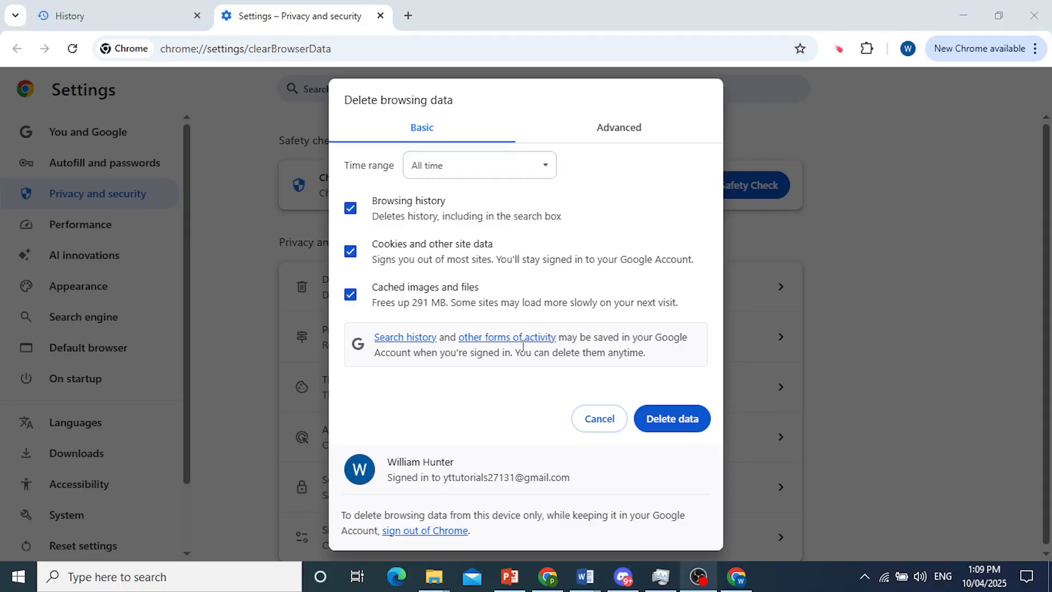
left_click(351, 208)
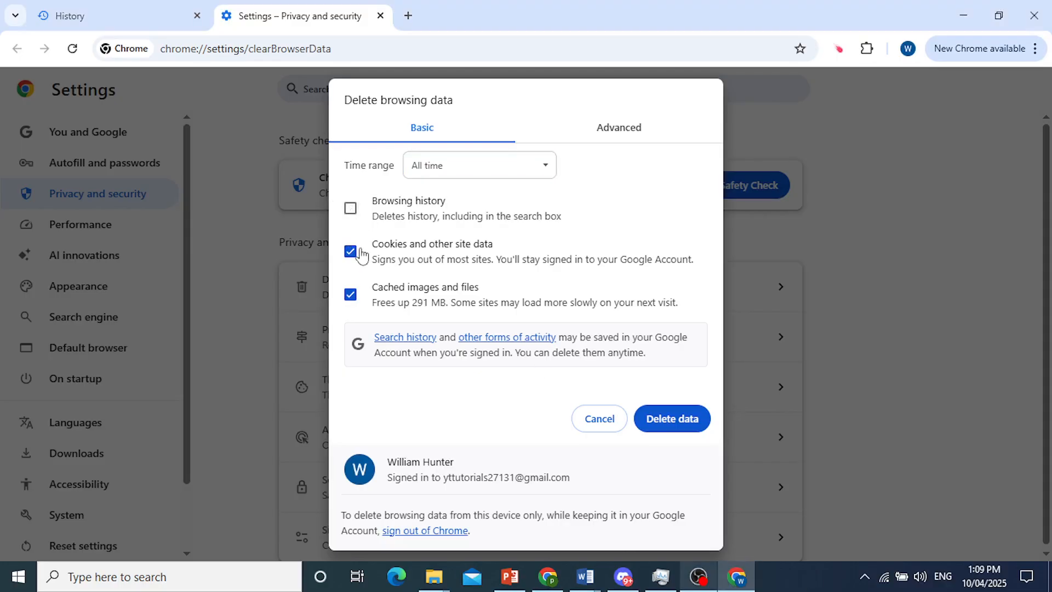
left_click(351, 252)
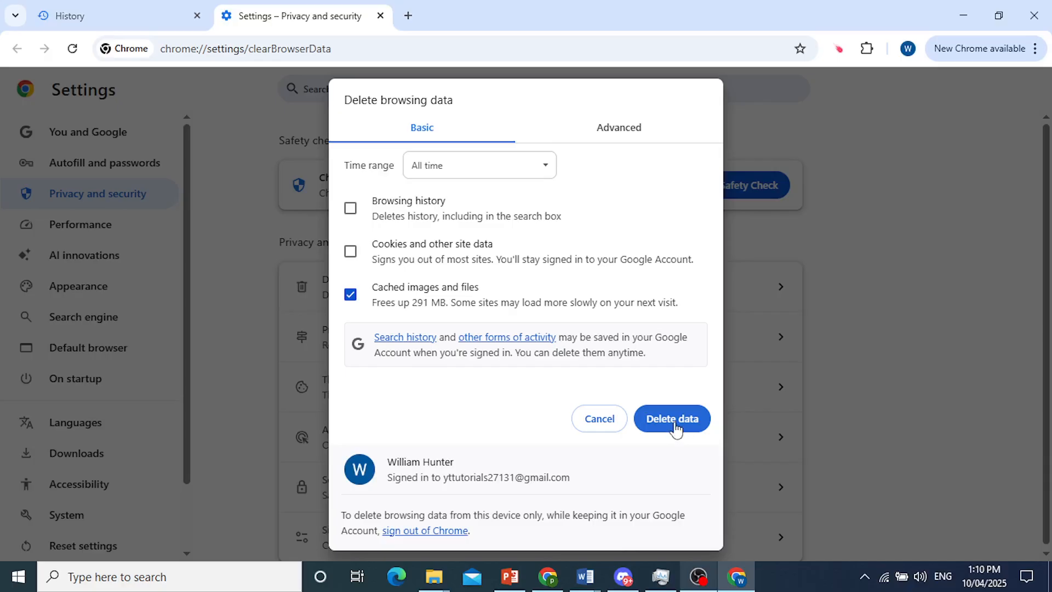
mouse_move(668, 433)
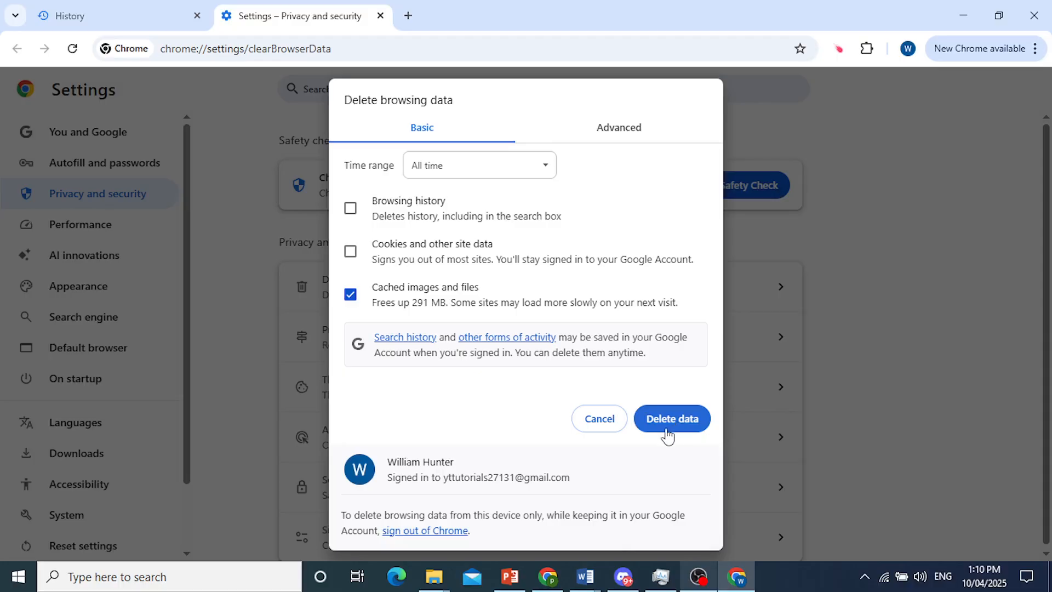
mouse_move(800, 545)
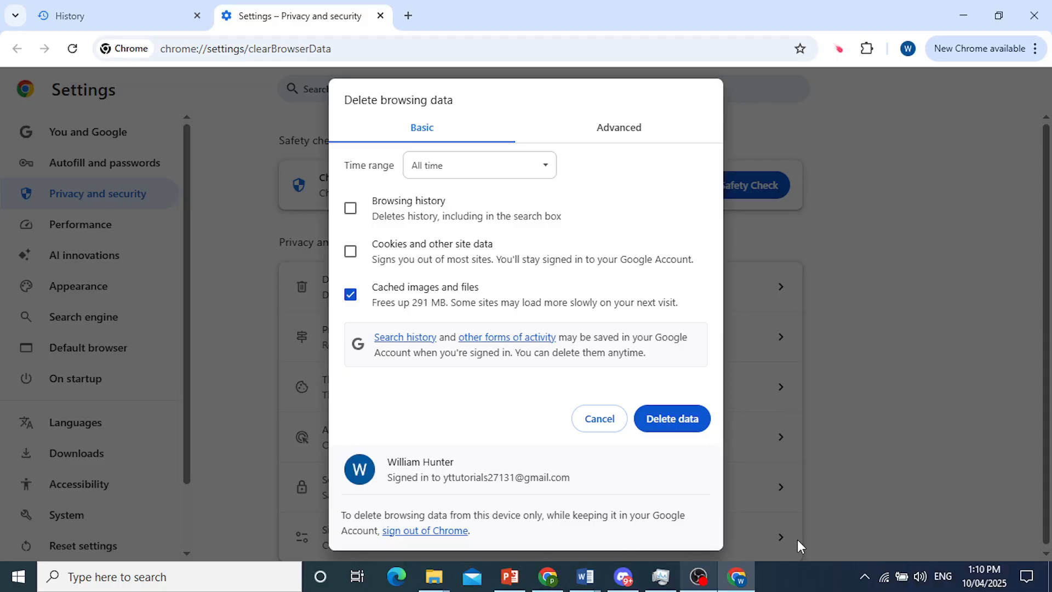